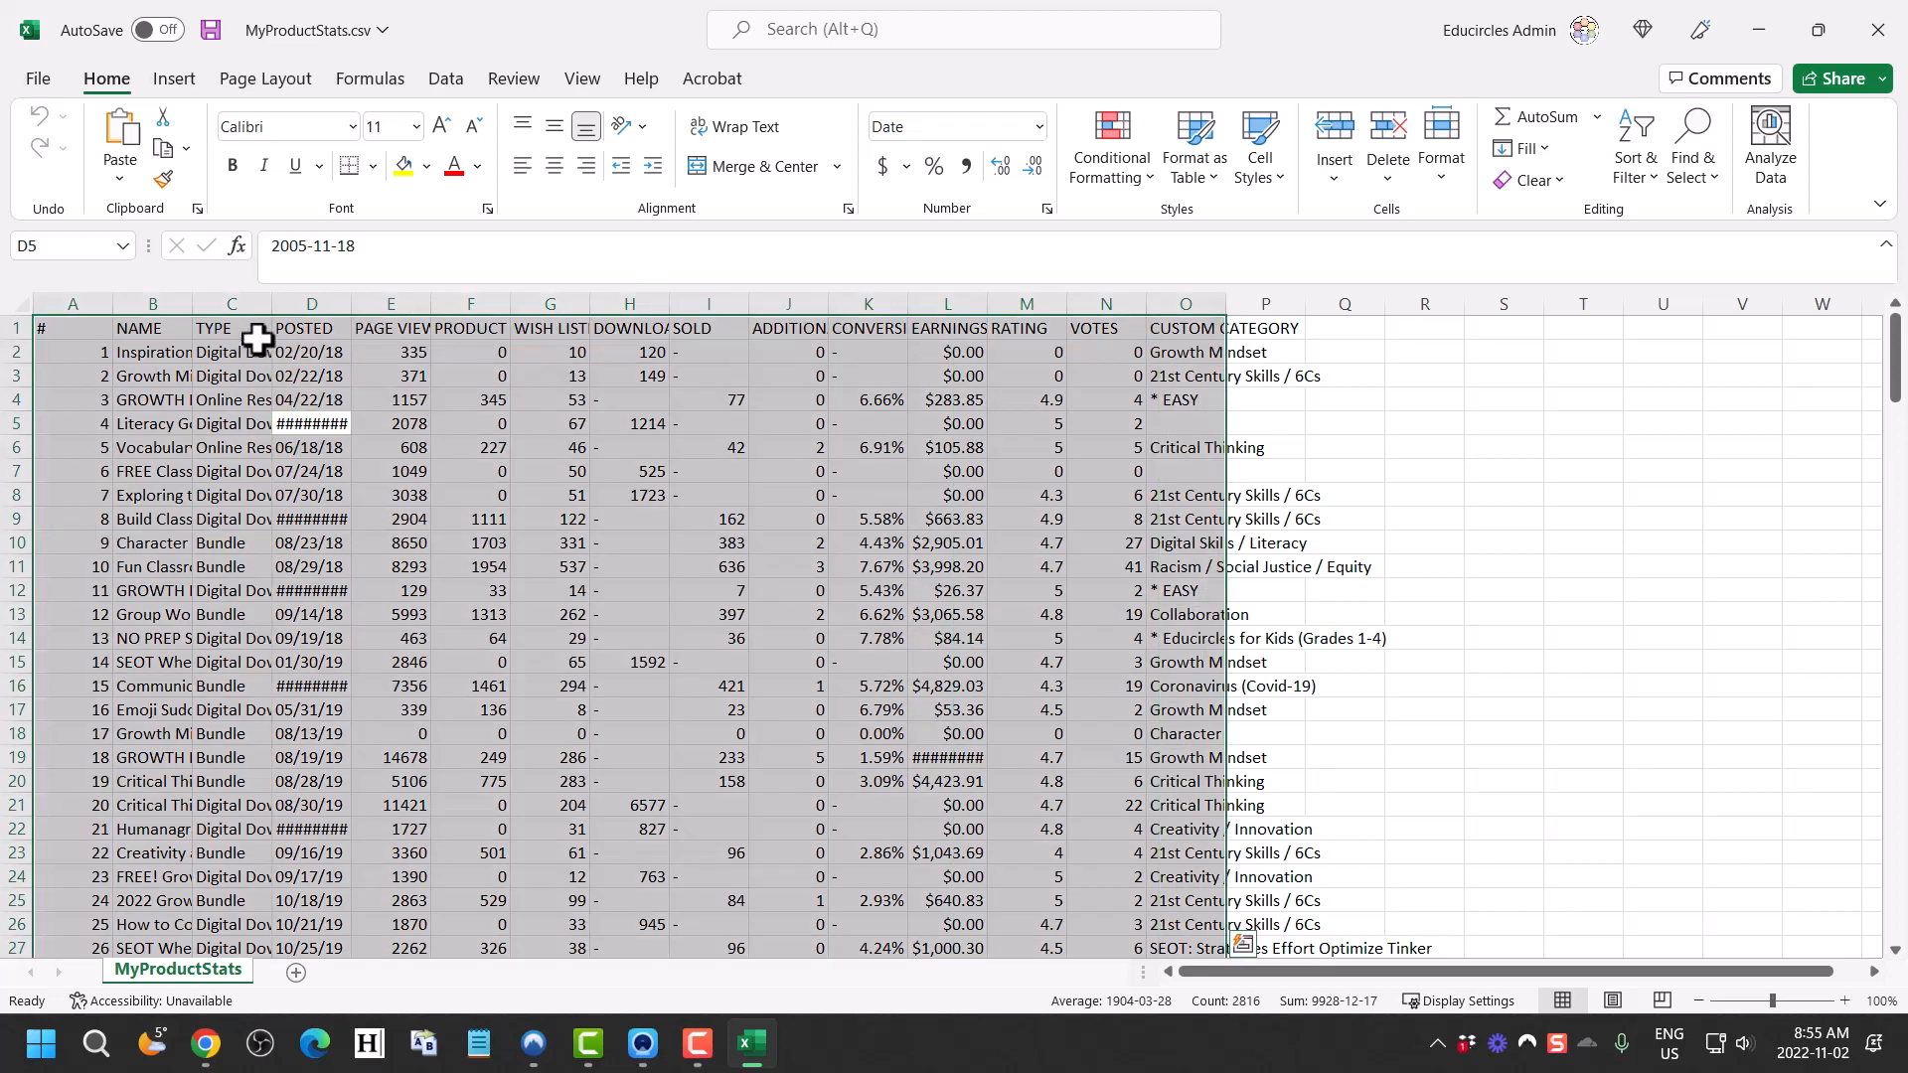
Widen column D for POSTED dates and autofit the EARNINGS column so #### values display in full
drag(350, 302, 556, 303)
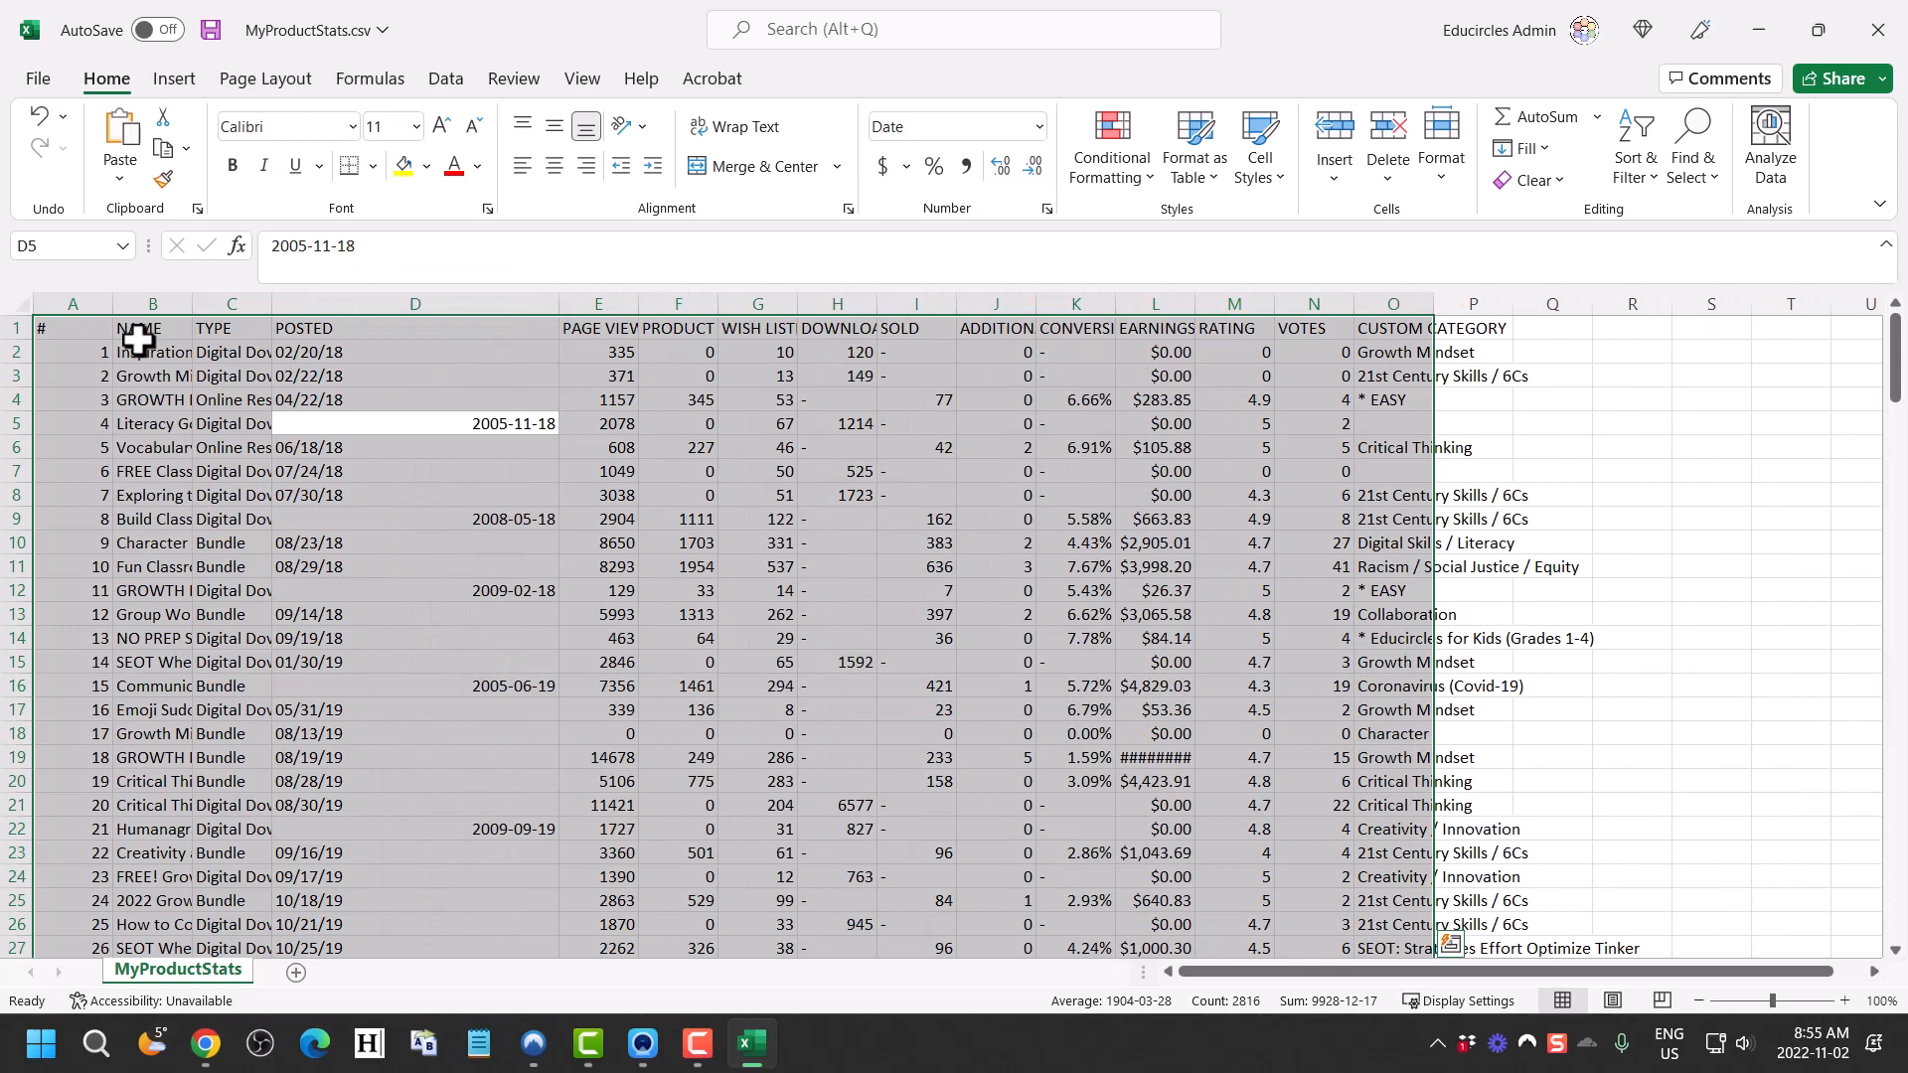
click(72, 328)
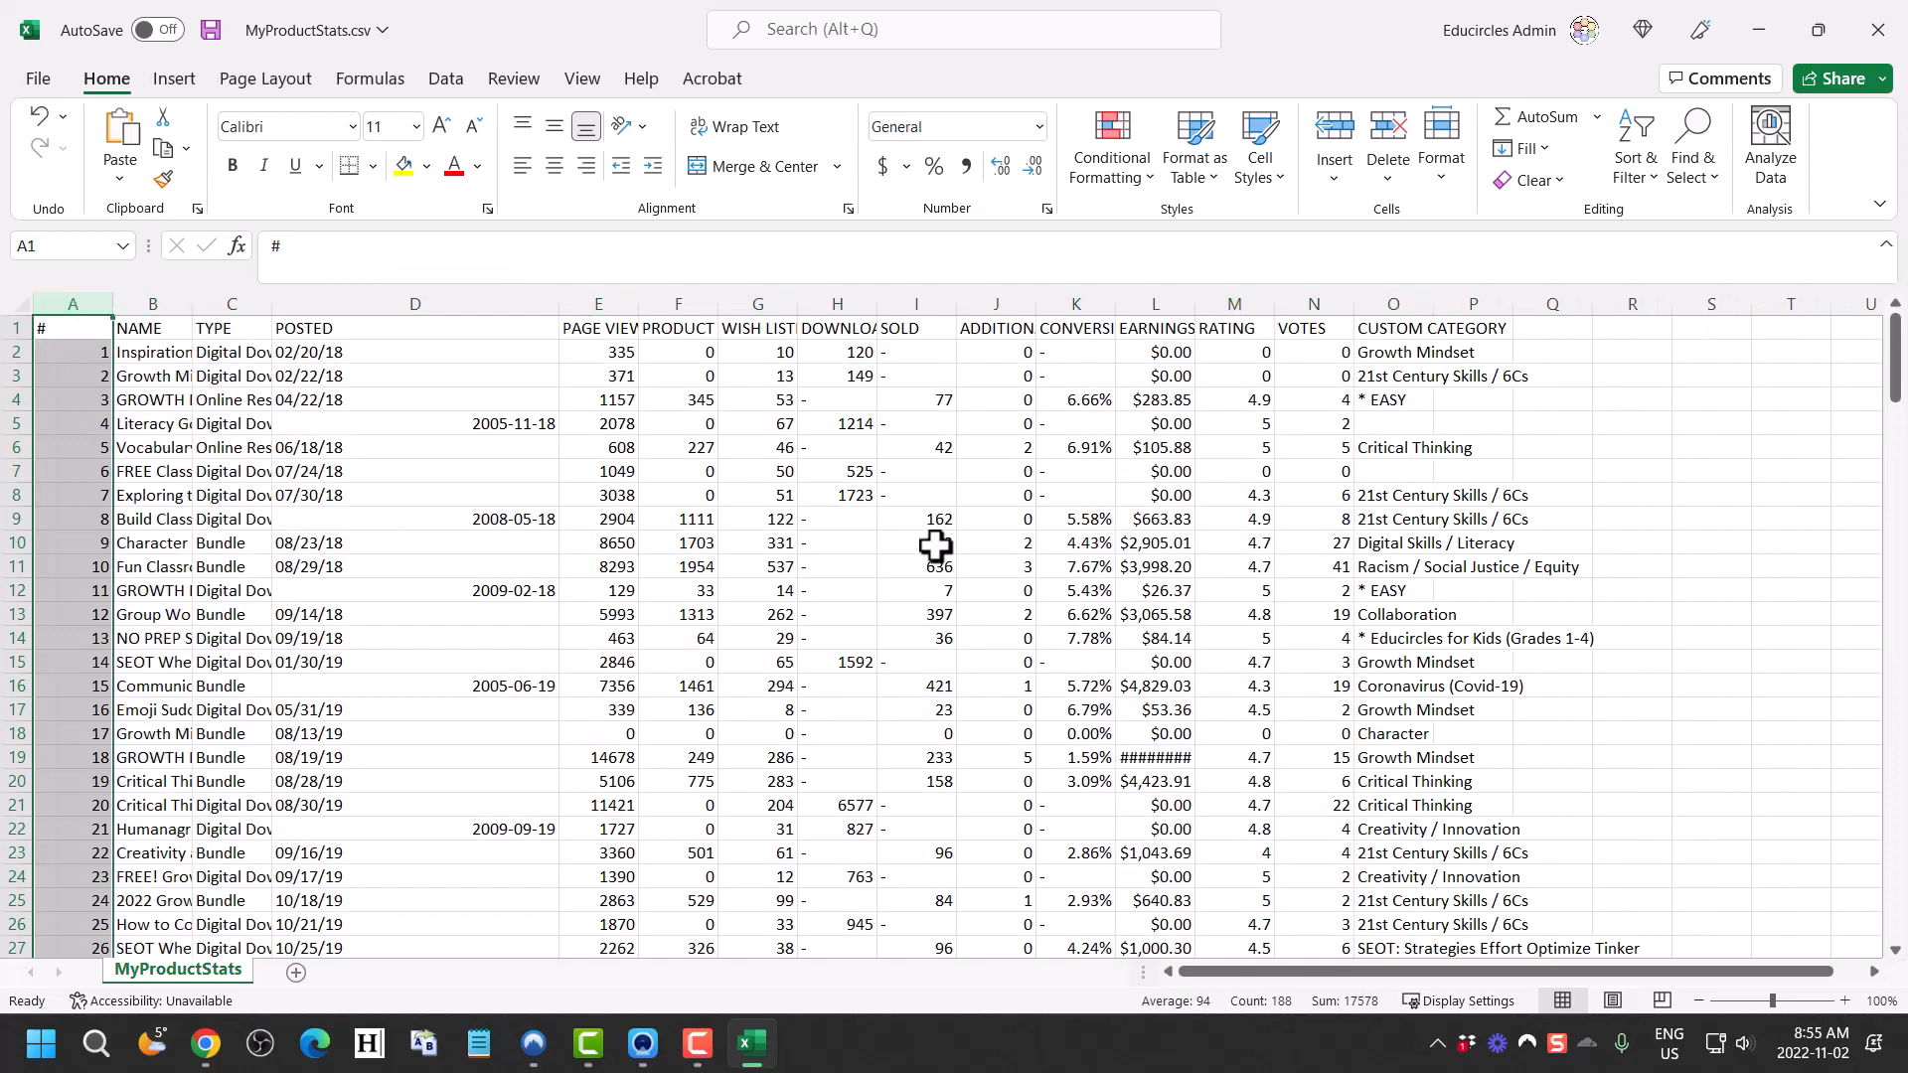
click(1153, 302)
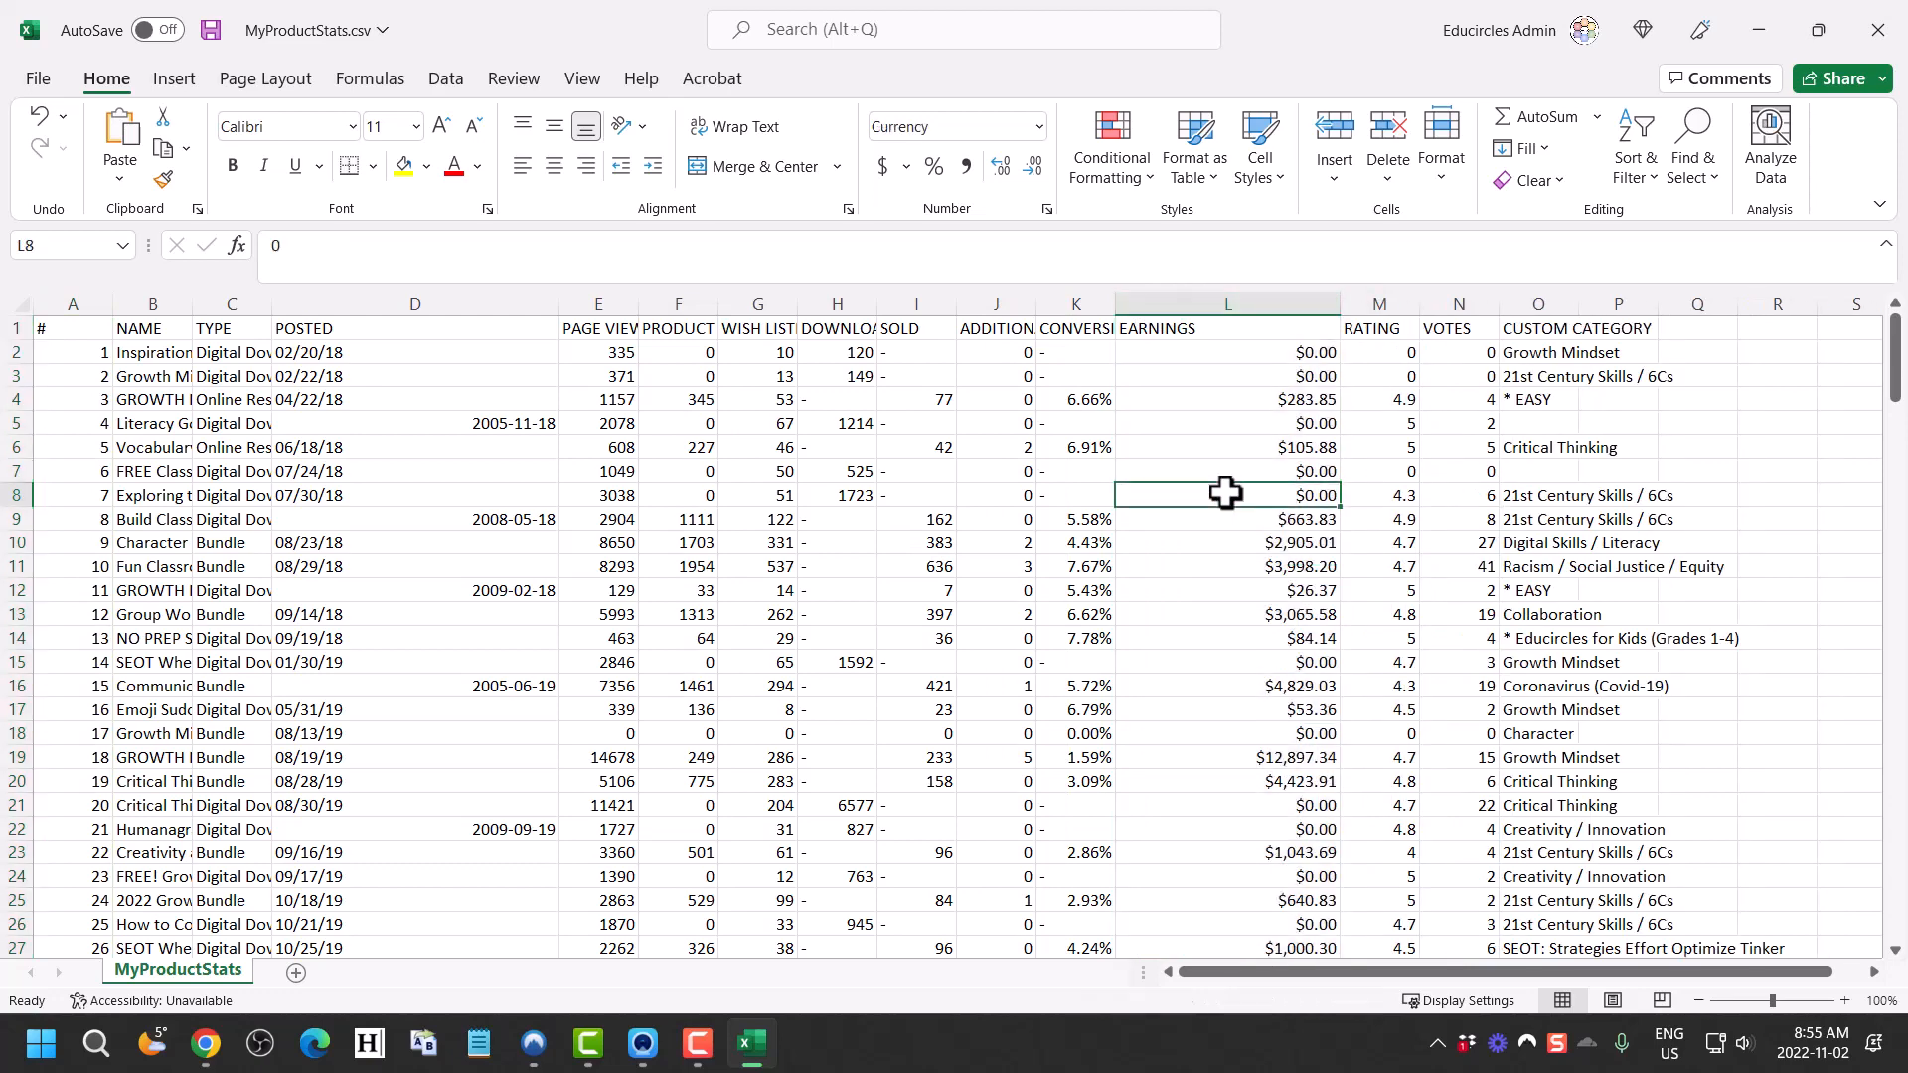
scroll(down, 3)
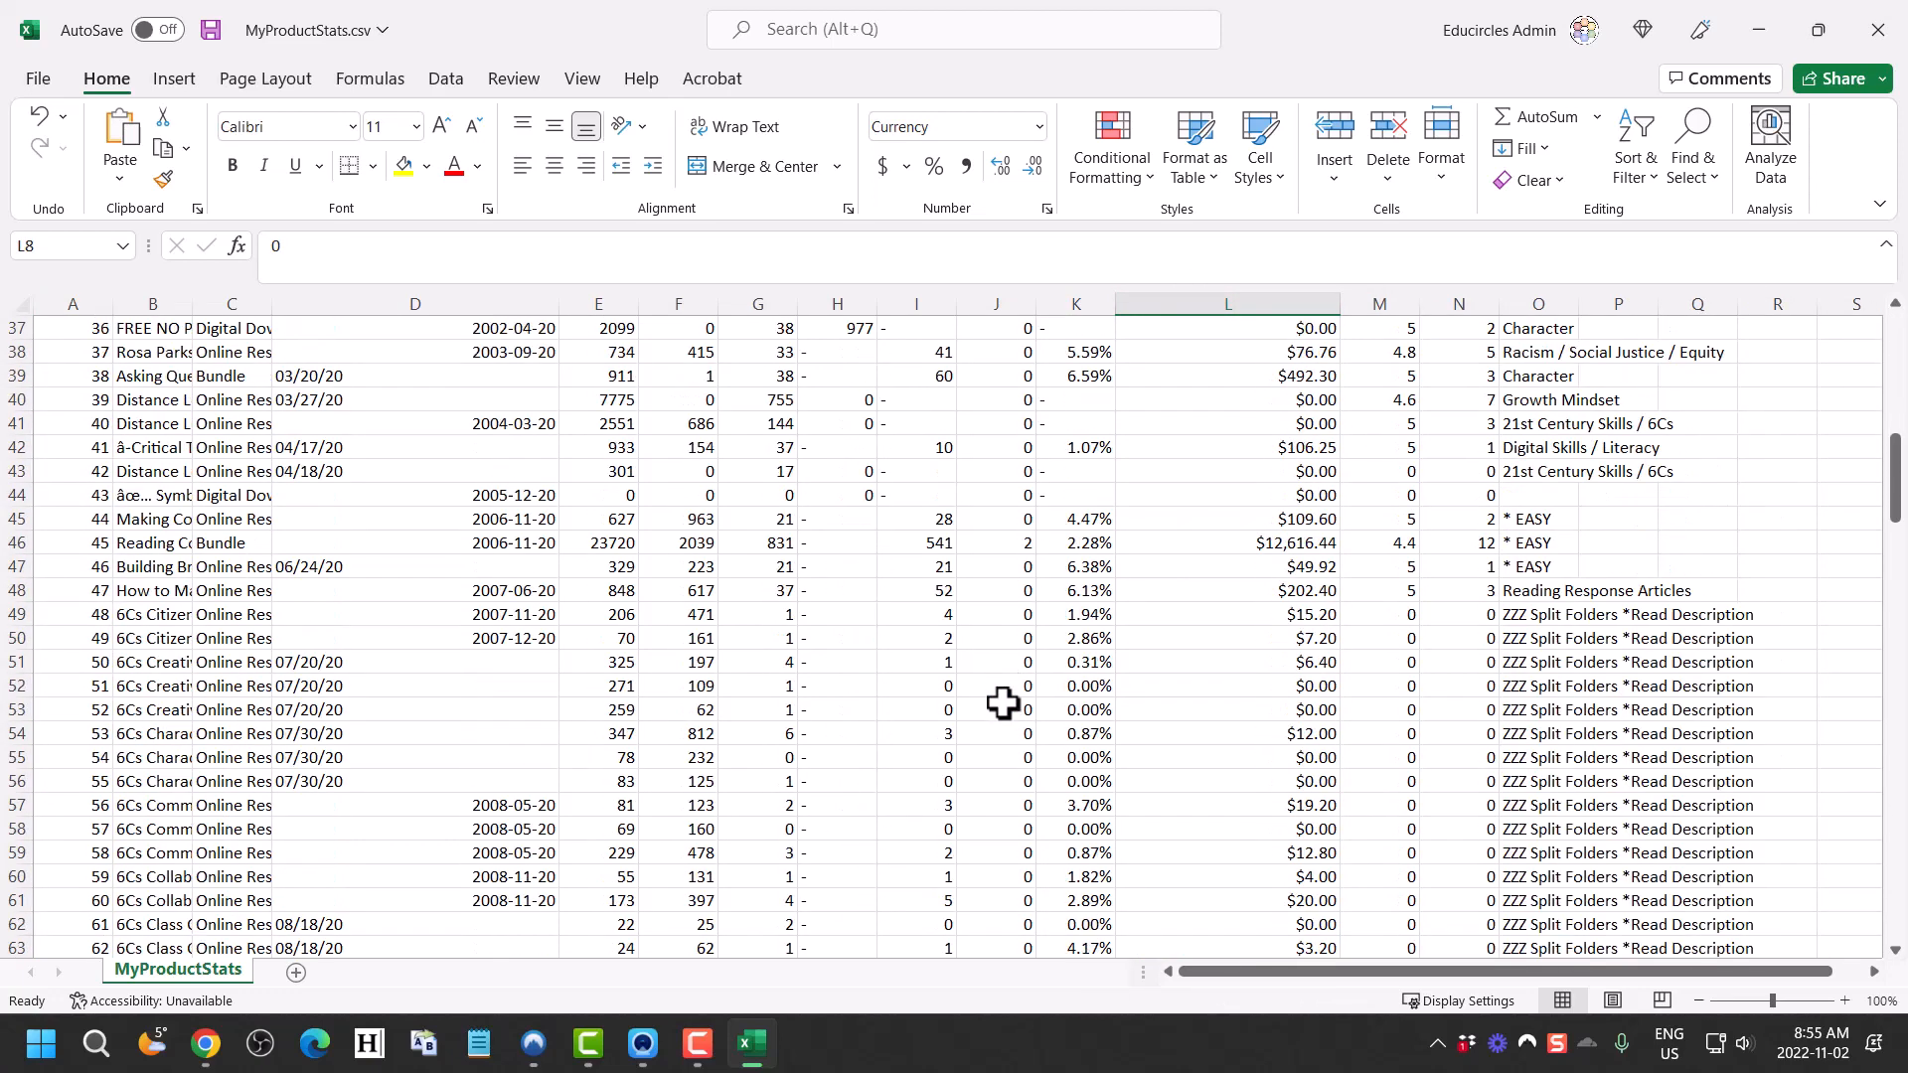
scroll(down, 3)
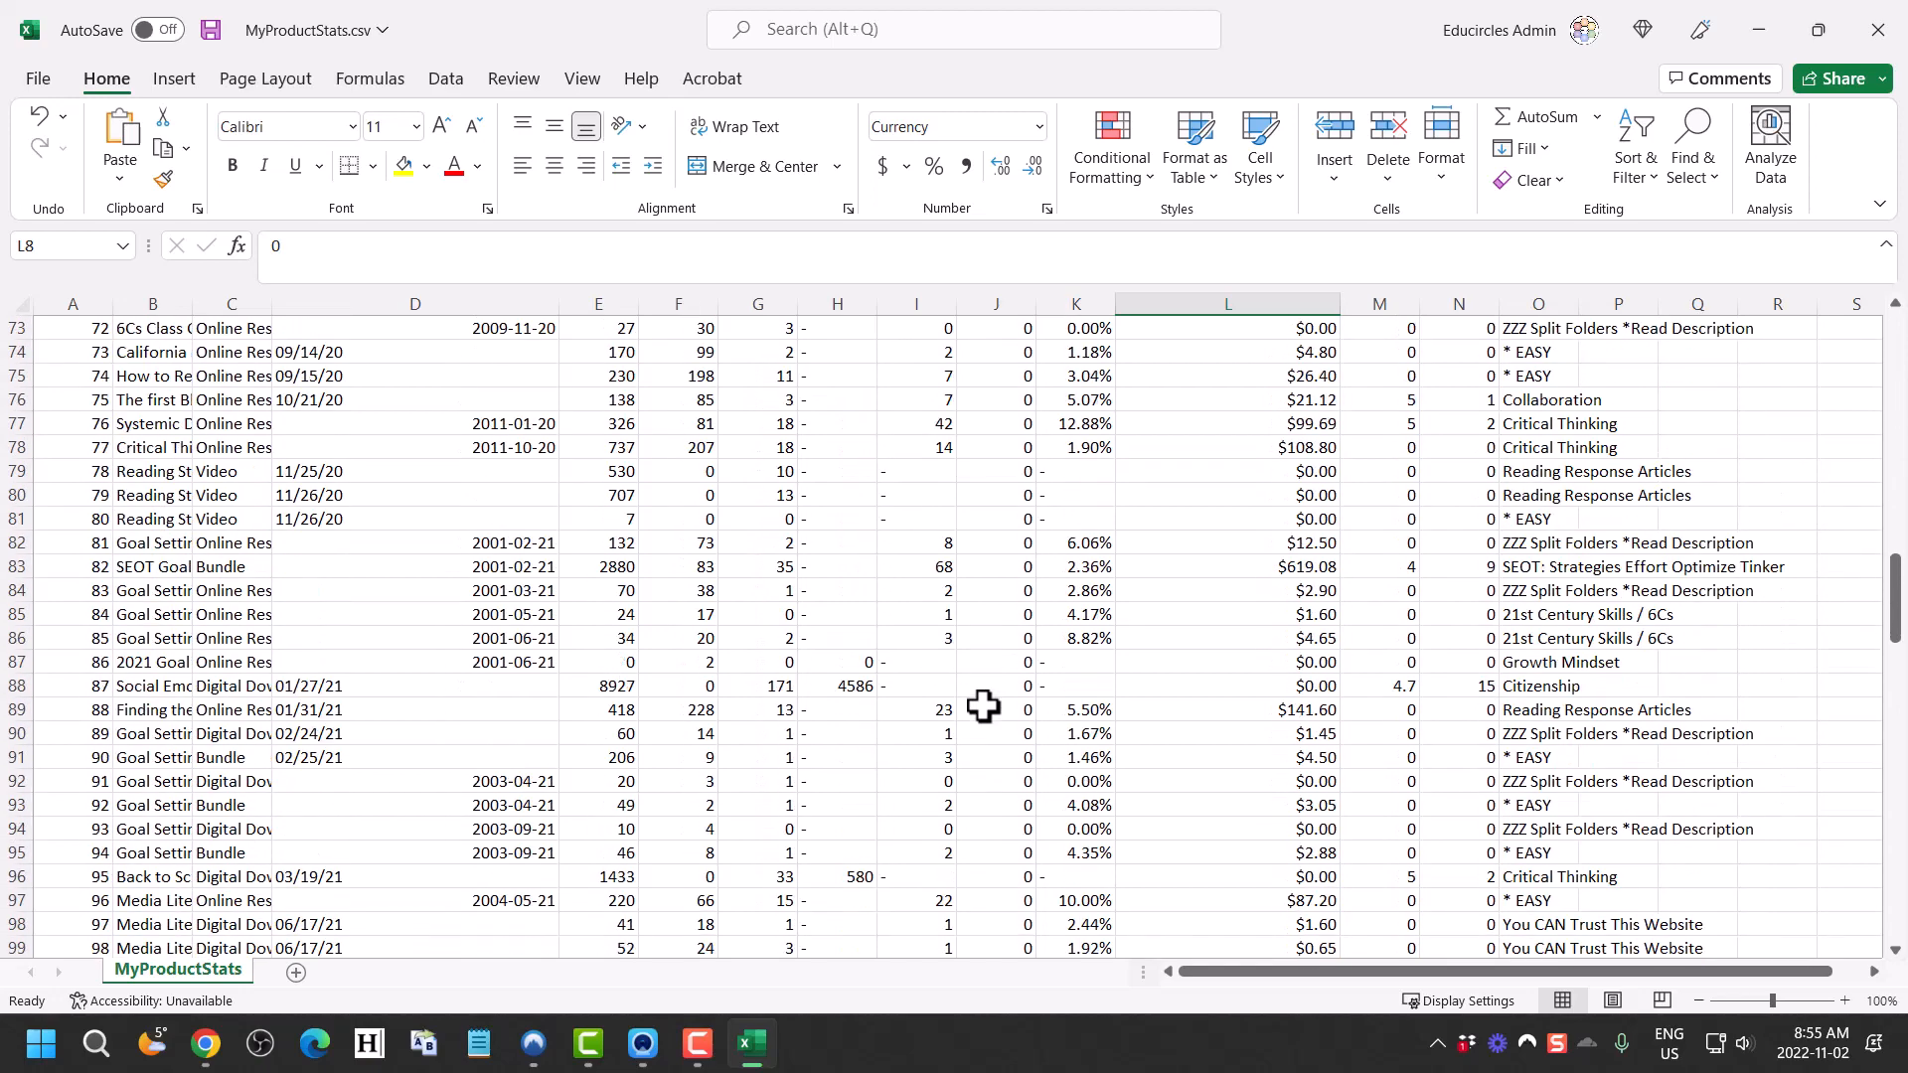
click(413, 590)
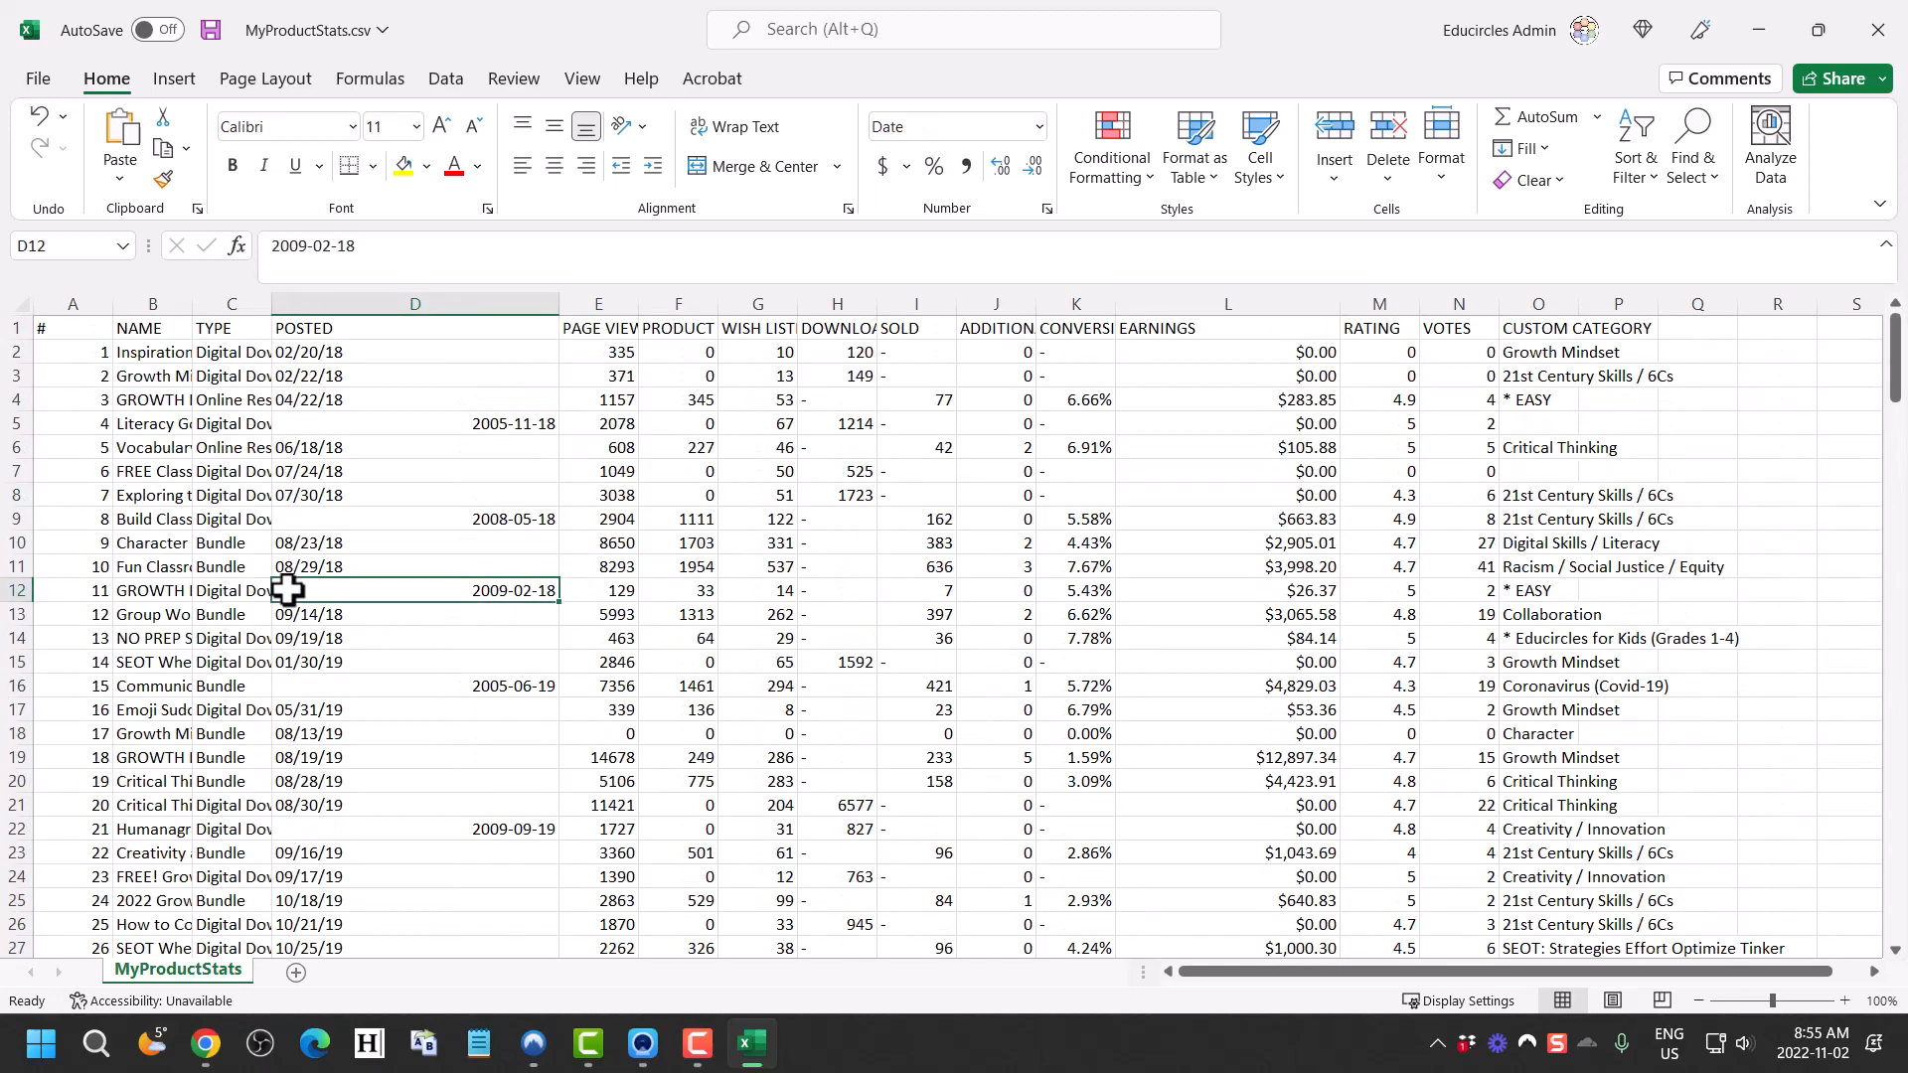
Jump to the first empty row below product 187 in the All Product Stats sheet
key(ctrl+c)
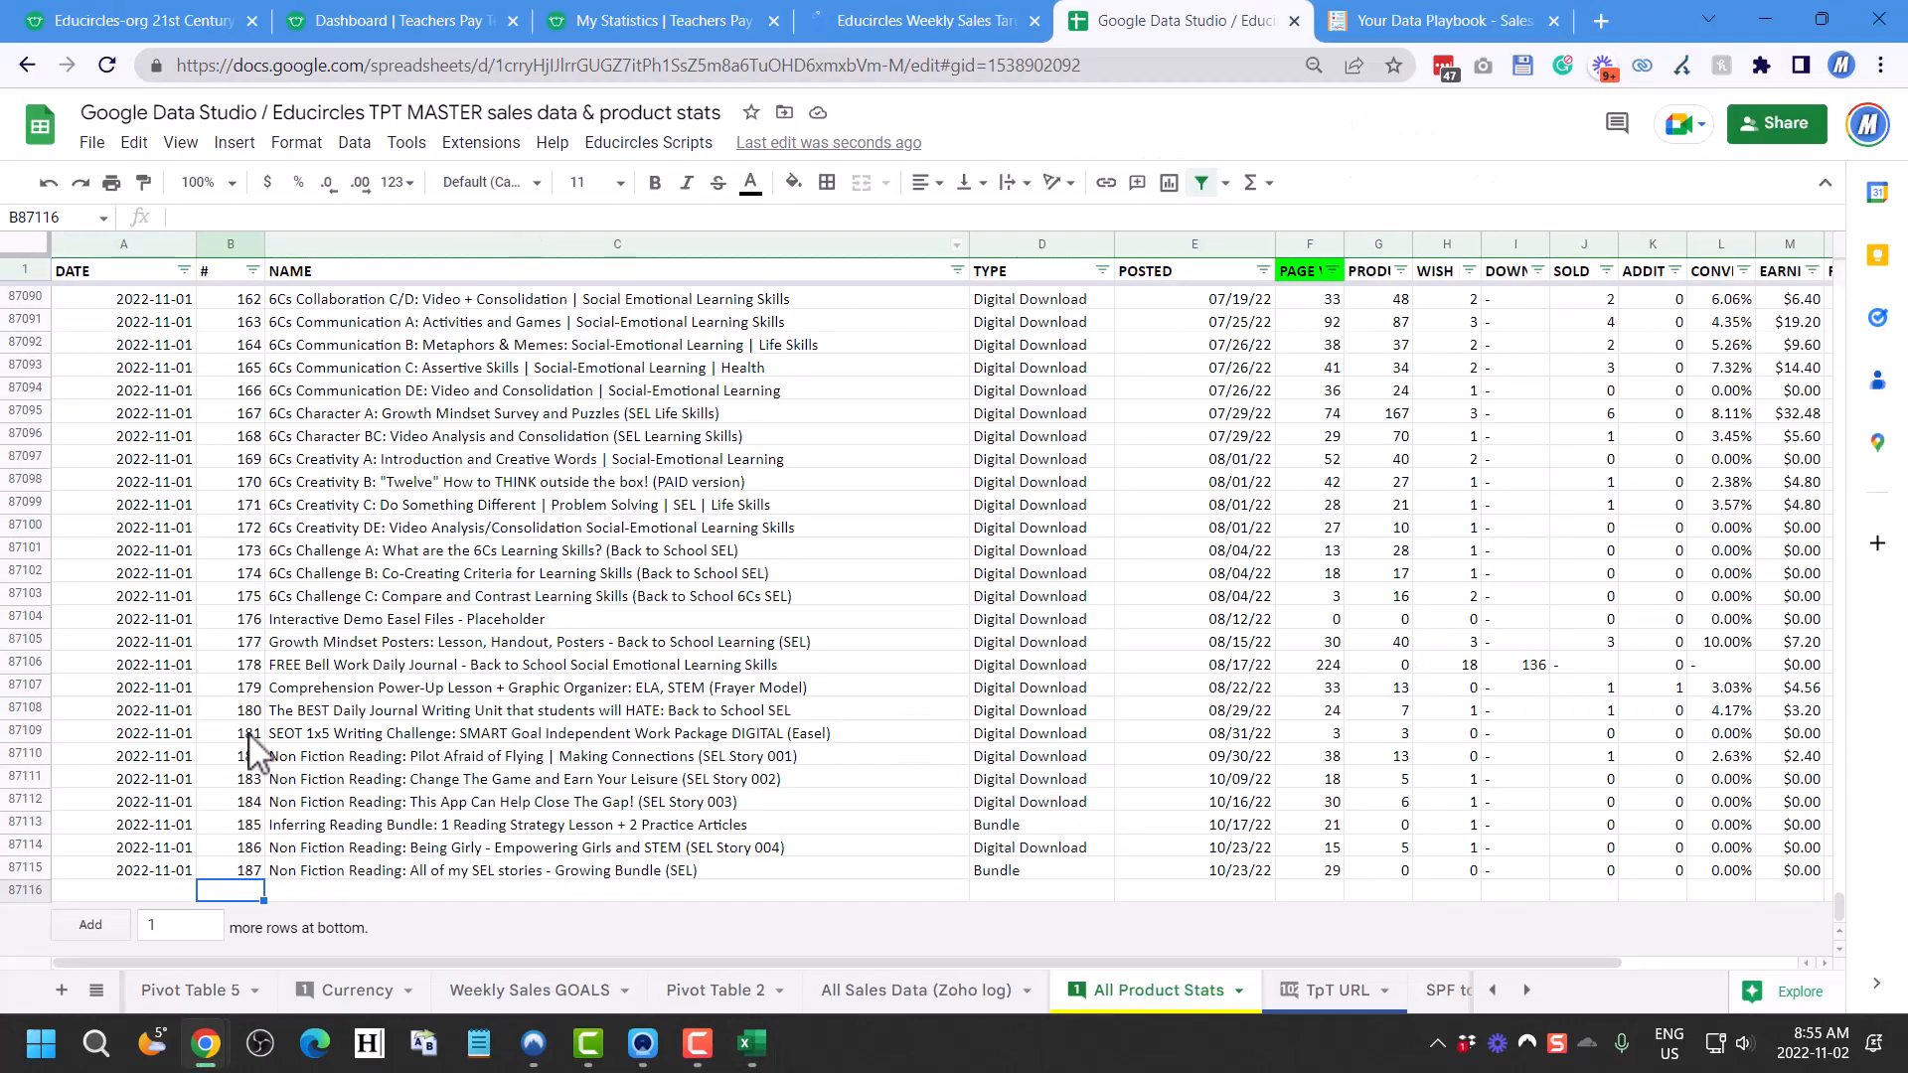
mouse_move(243, 906)
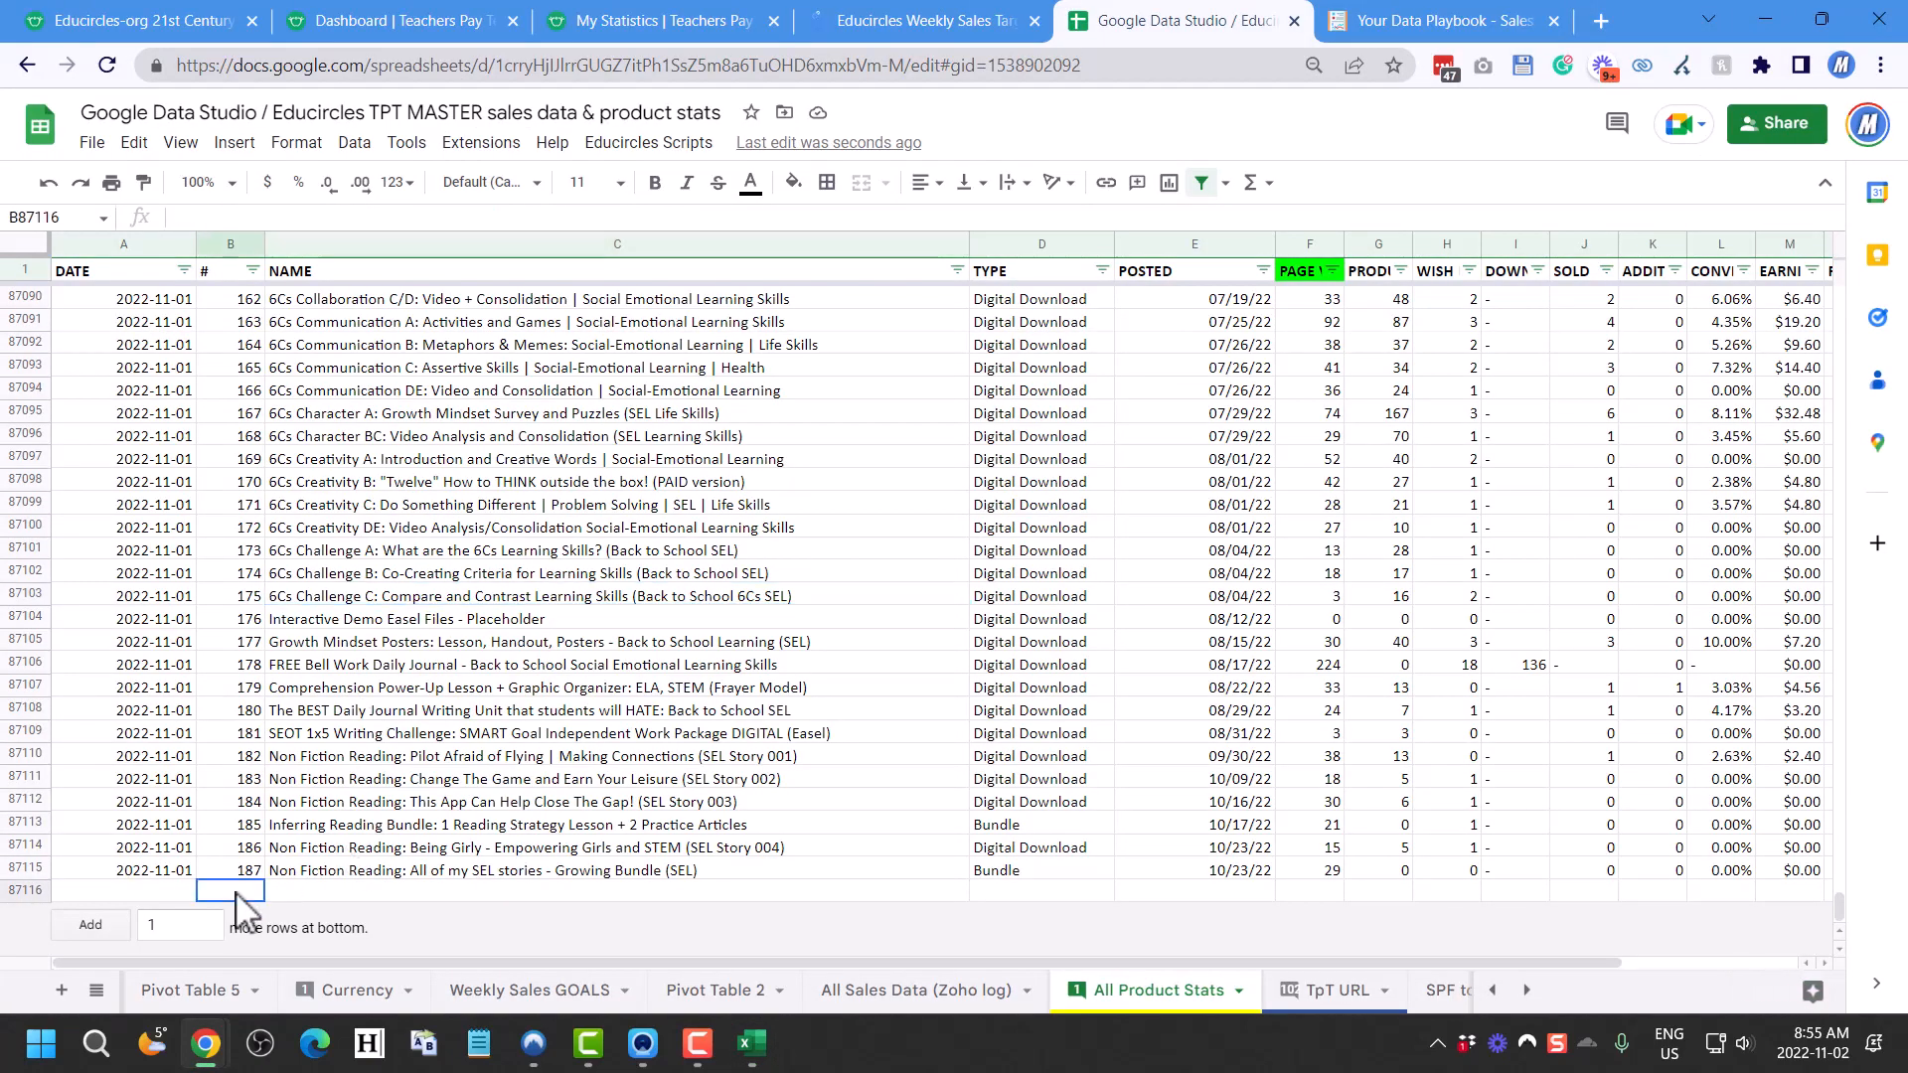